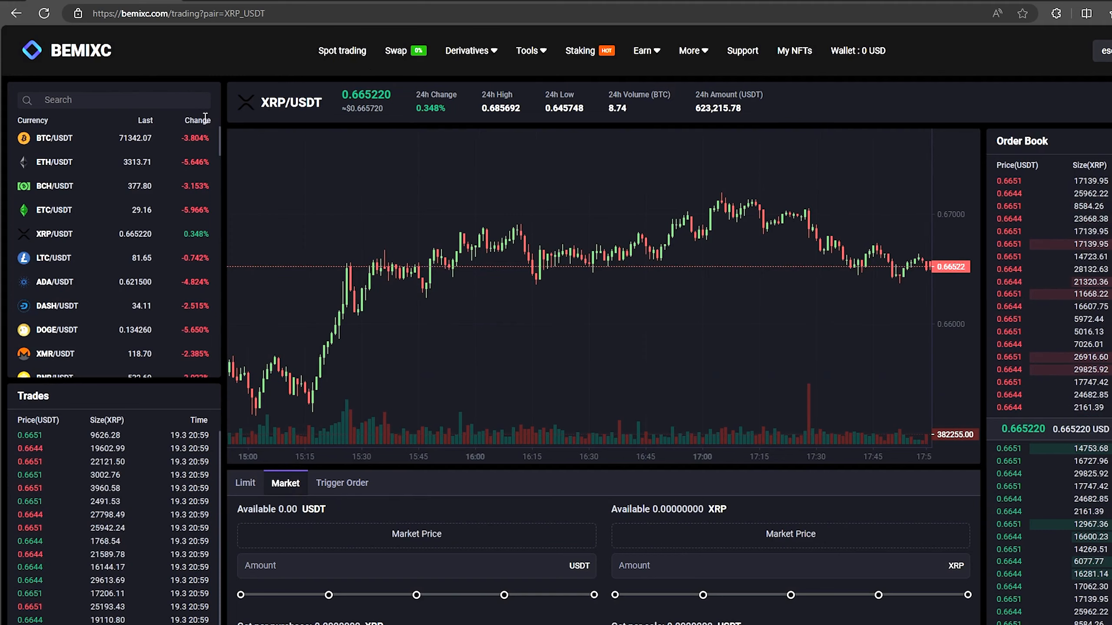
- Start an XRP deposit on the Ripple network and reveal its deposit address for Binance's withdrawal form
{"action": "left_click", "coordinate": [170, 14]}
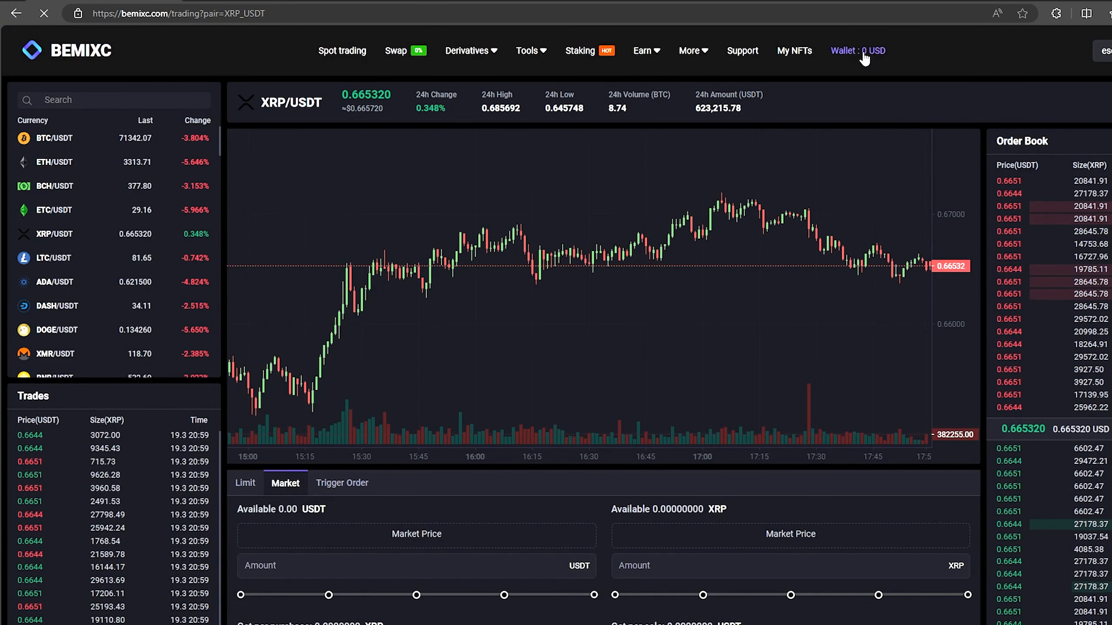
{"action": "left_click", "coordinate": [857, 51]}
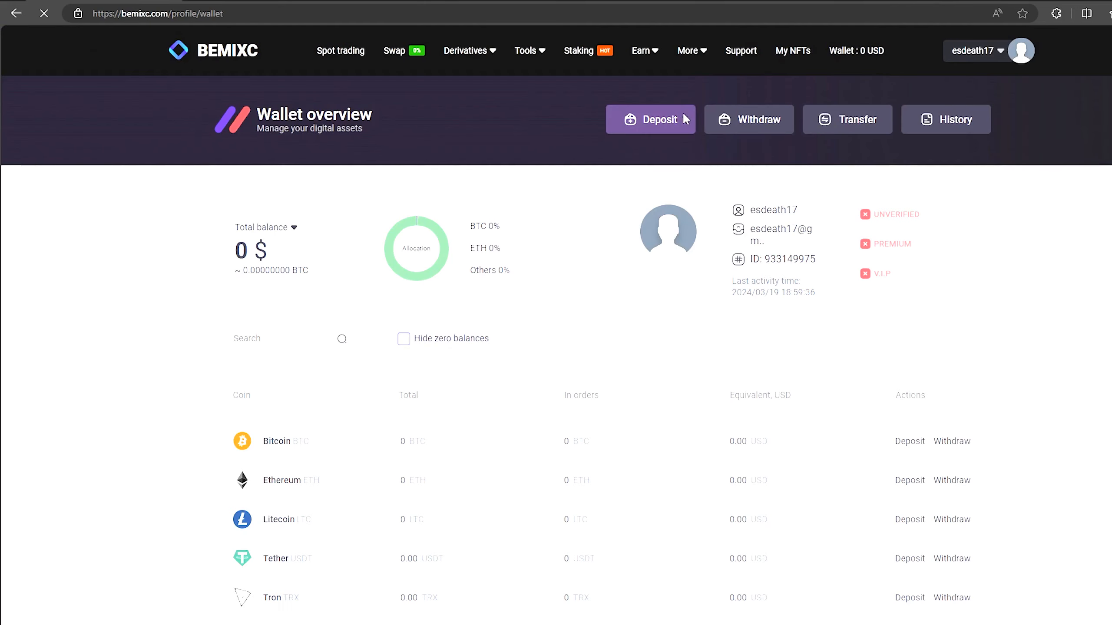
{"action": "left_click", "coordinate": [650, 119]}
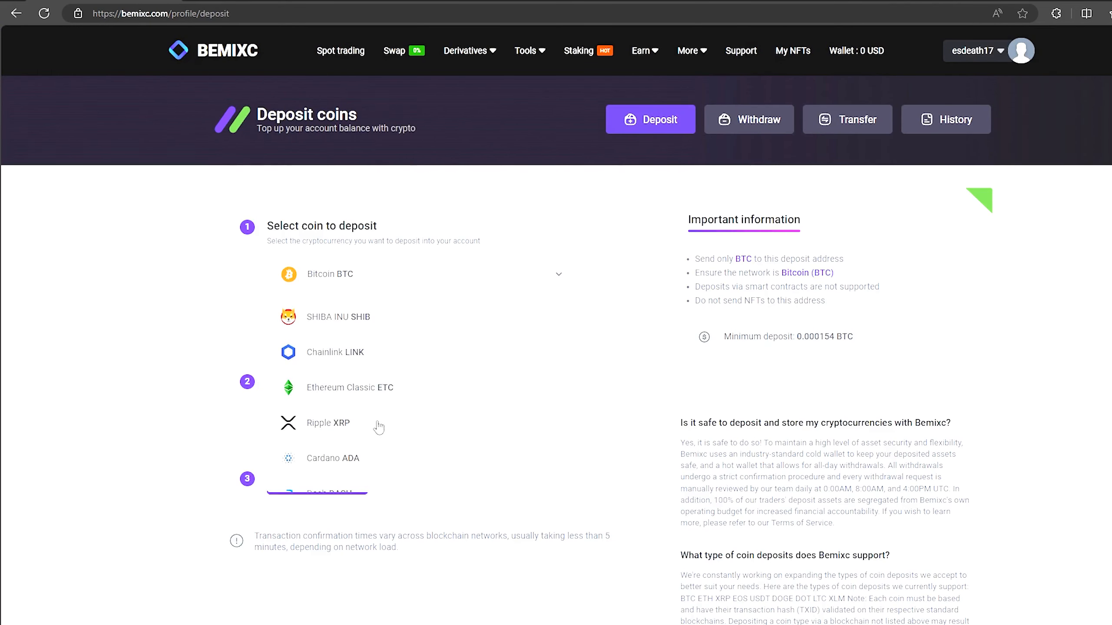
{"action": "left_click", "coordinate": [328, 423]}
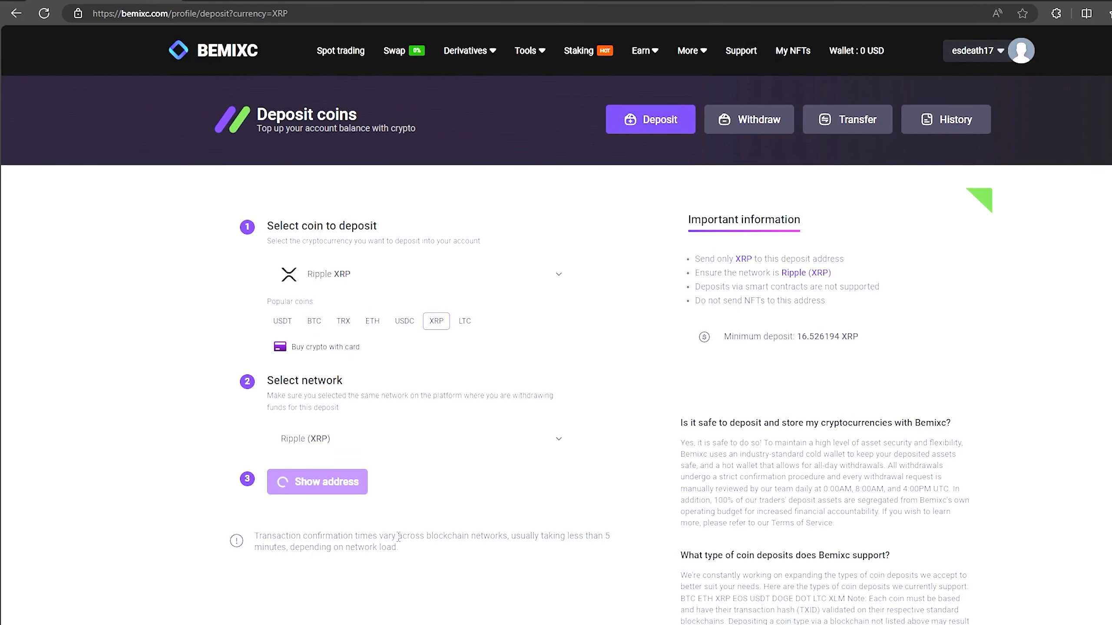
{"action": "left_click", "coordinate": [317, 481]}
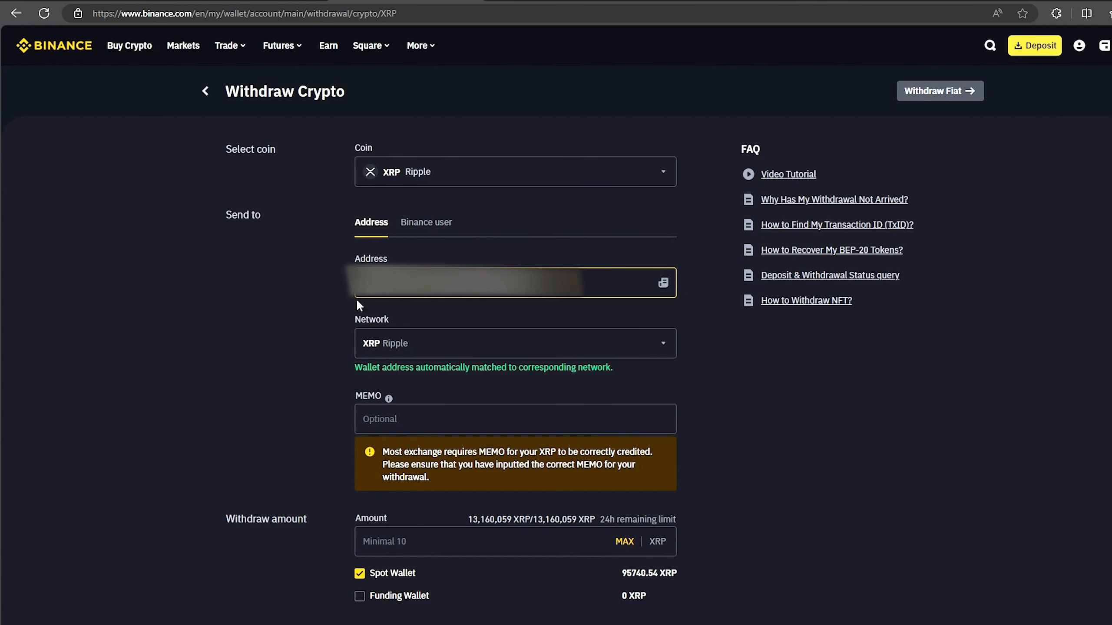
{"action": "mouse_move", "coordinate": [583, 317]}
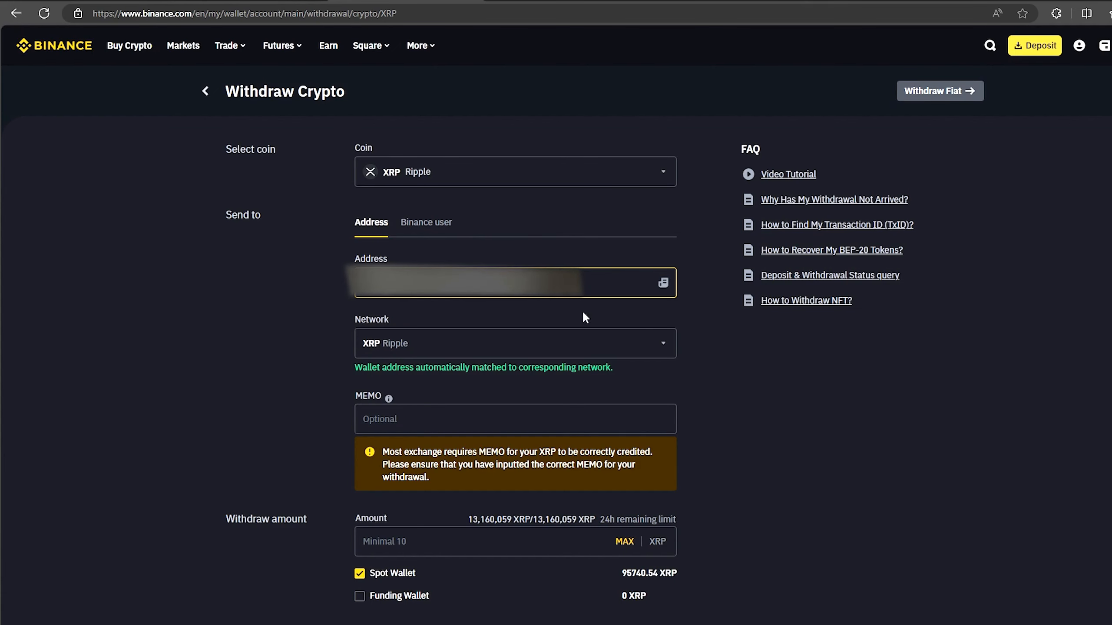
{"action": "mouse_move", "coordinate": [740, 230]}
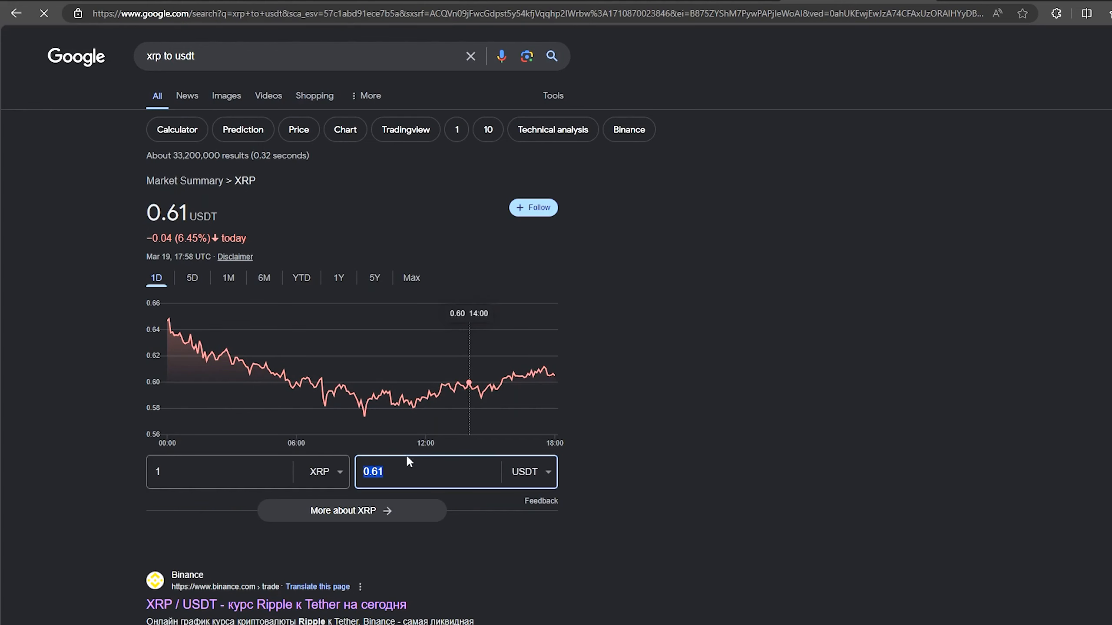
{"action": "type", "text": "5000"}
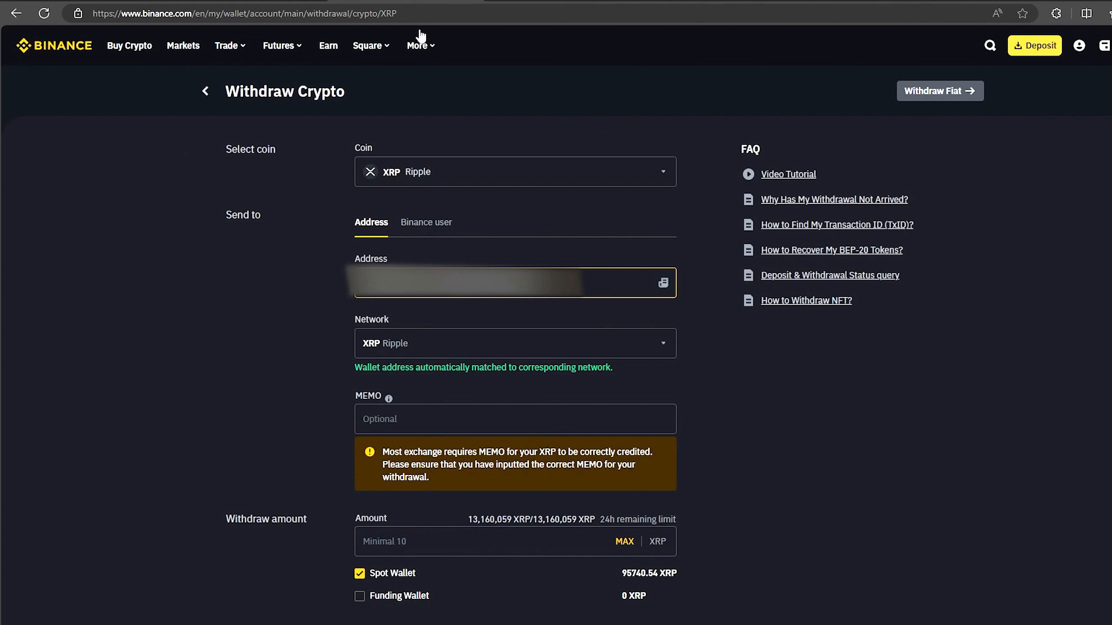
- Enter 8236.34 XRP as the Binance withdrawal amount to the BEMIXC address
{"action": "type", "text": "8236.34"}
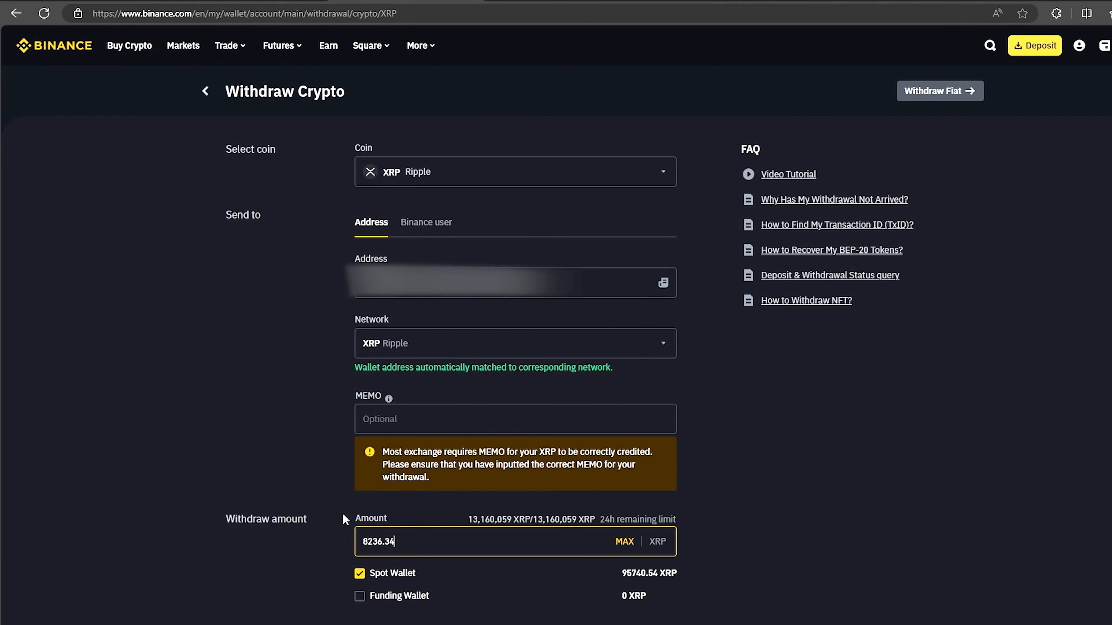
{"action": "mouse_move", "coordinate": [229, 549]}
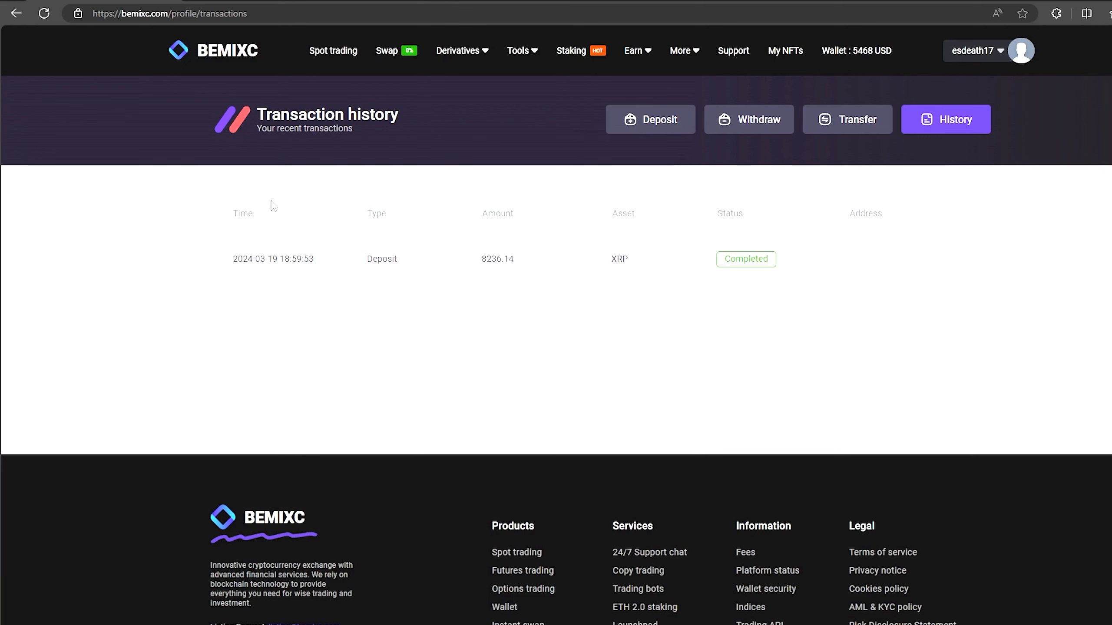
{"action": "mouse_move", "coordinate": [134, 295]}
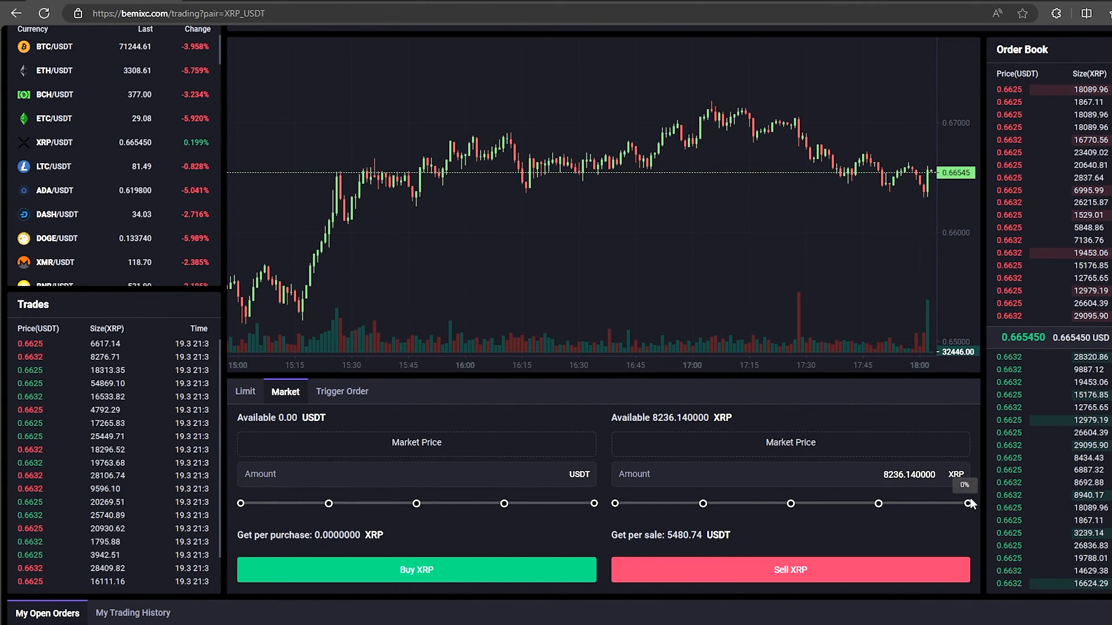
- Sell the full 8236.14 XRP at market for 5480.74 USDT and view the wallet overview
{"action": "left_click", "coordinate": [789, 570]}
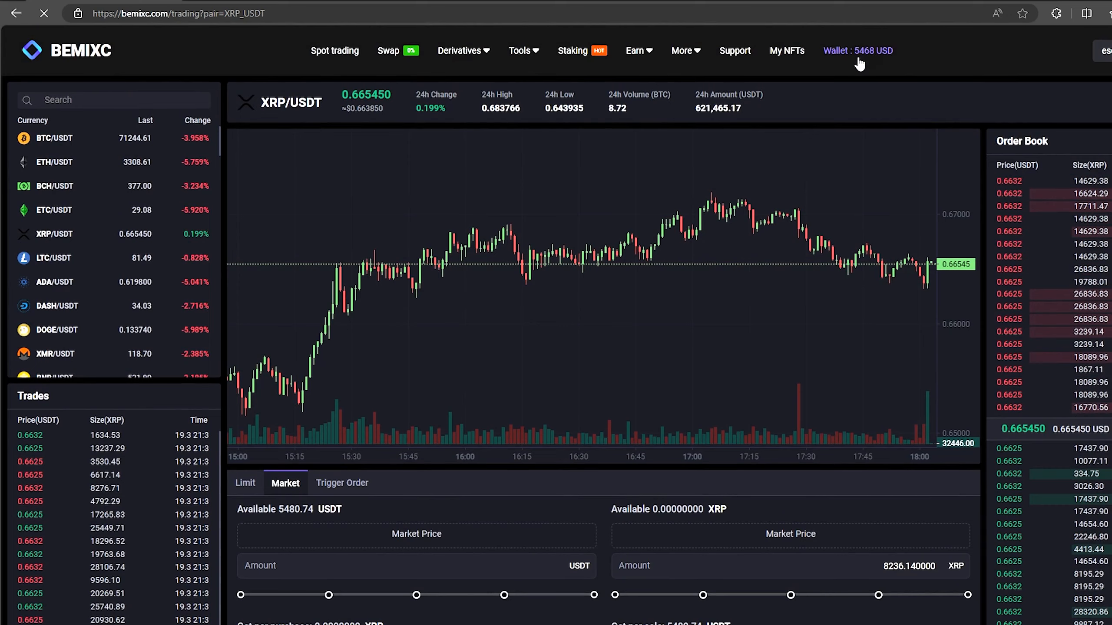
{"action": "left_click", "coordinate": [857, 50]}
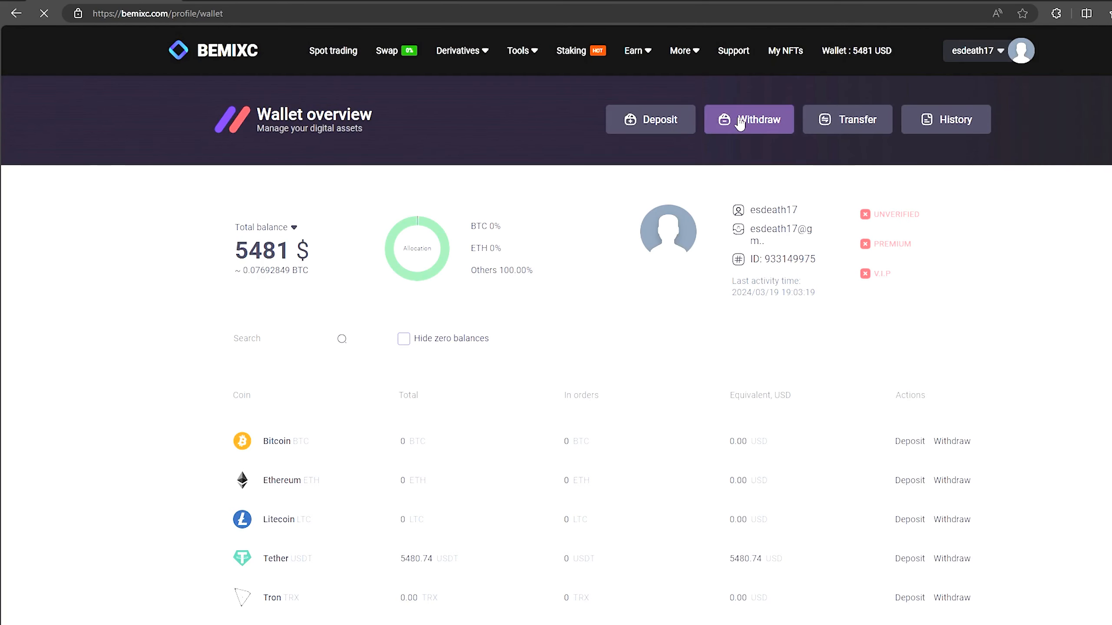
- Withdraw the whole 5480.74 USDT balance to the destination address, pending as 5479.74 USDT after the 1 USDT fee
{"action": "left_click", "coordinate": [748, 119]}
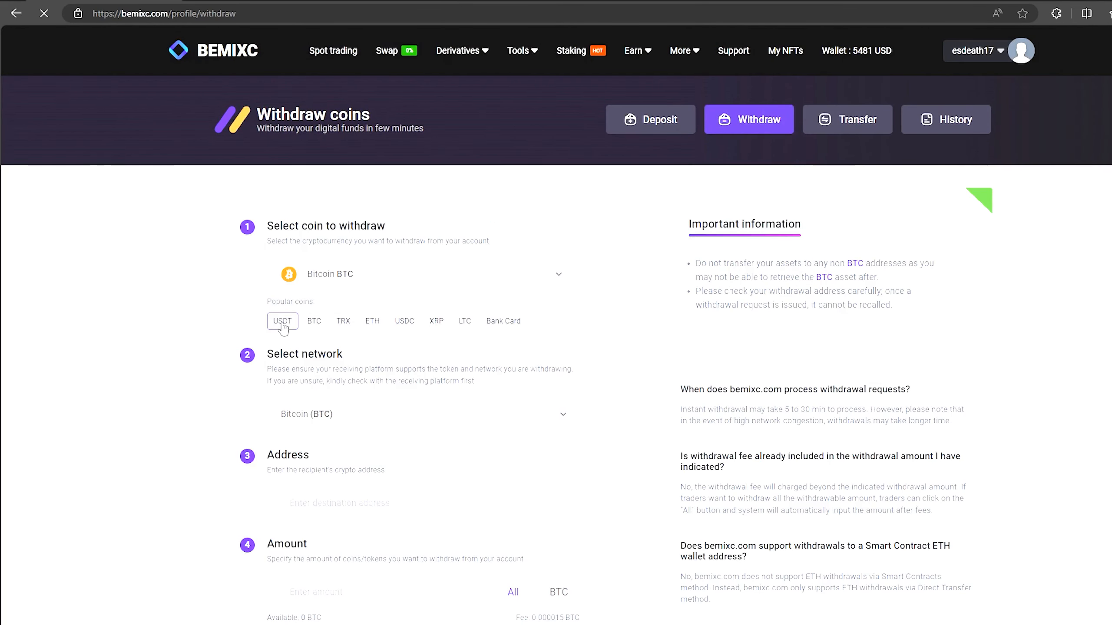
{"action": "left_click", "coordinate": [283, 320]}
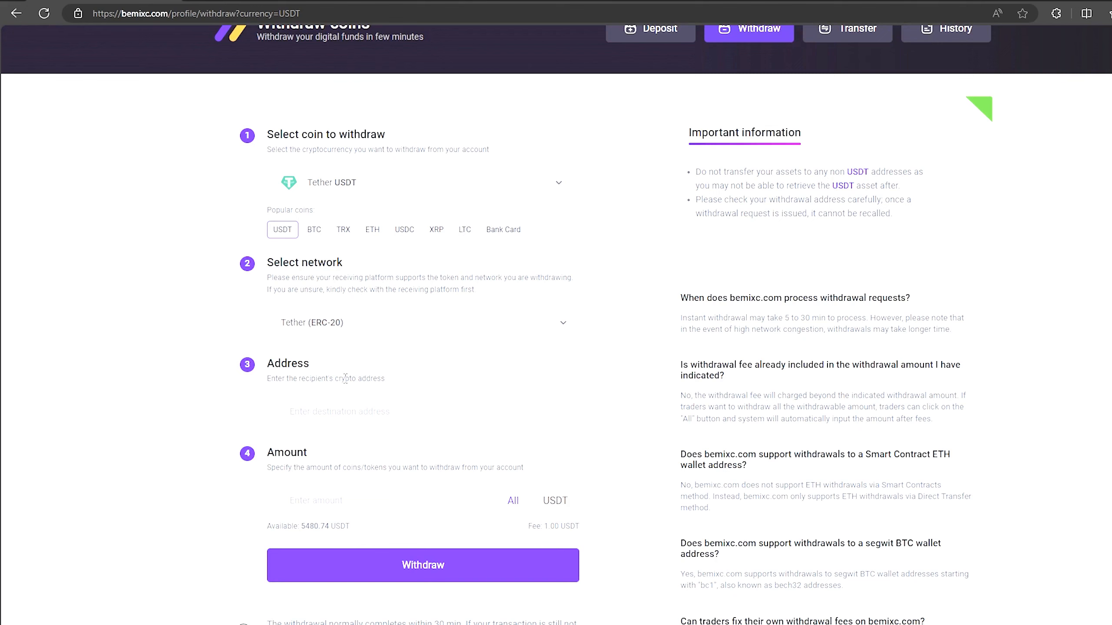
{"action": "left_click", "coordinate": [390, 500]}
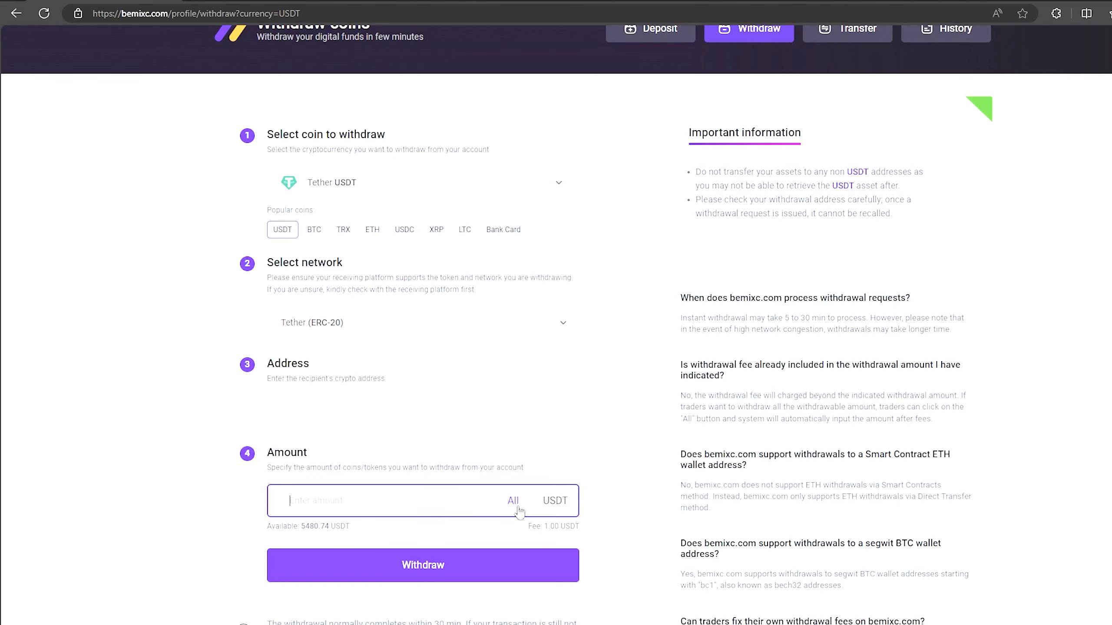
{"action": "left_click", "coordinate": [513, 500]}
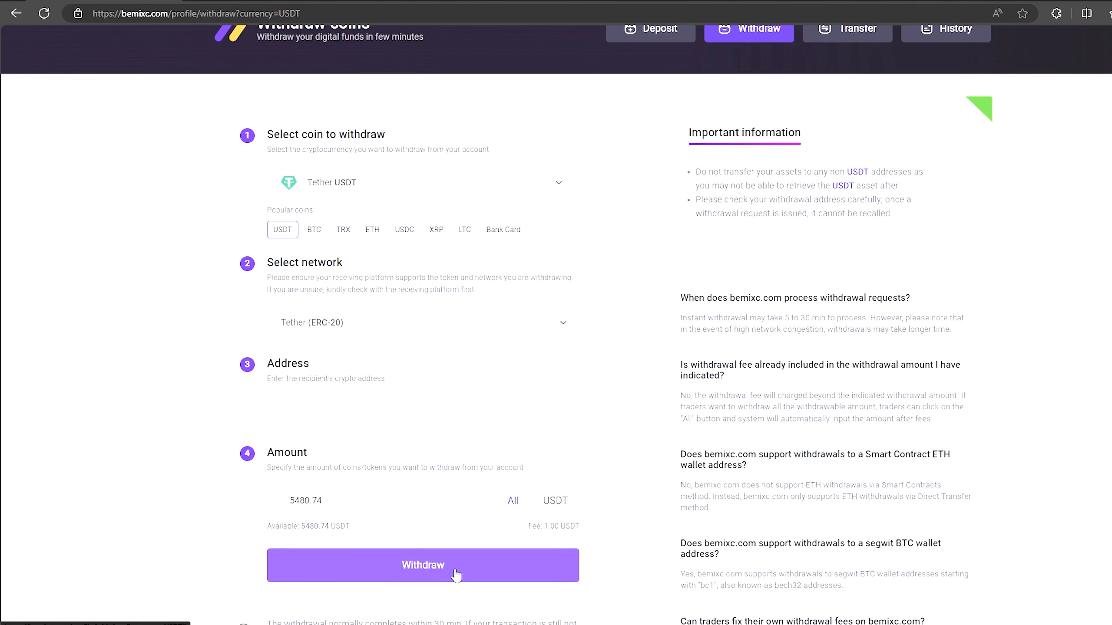
{"action": "left_click", "coordinate": [423, 566]}
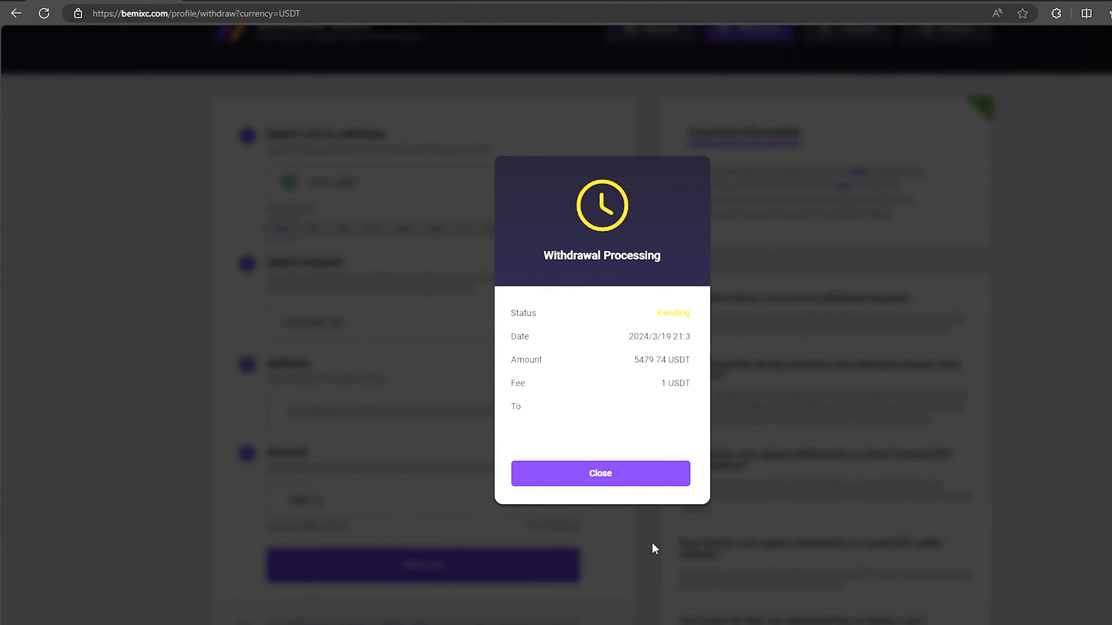
{"action": "mouse_move", "coordinate": [595, 508]}
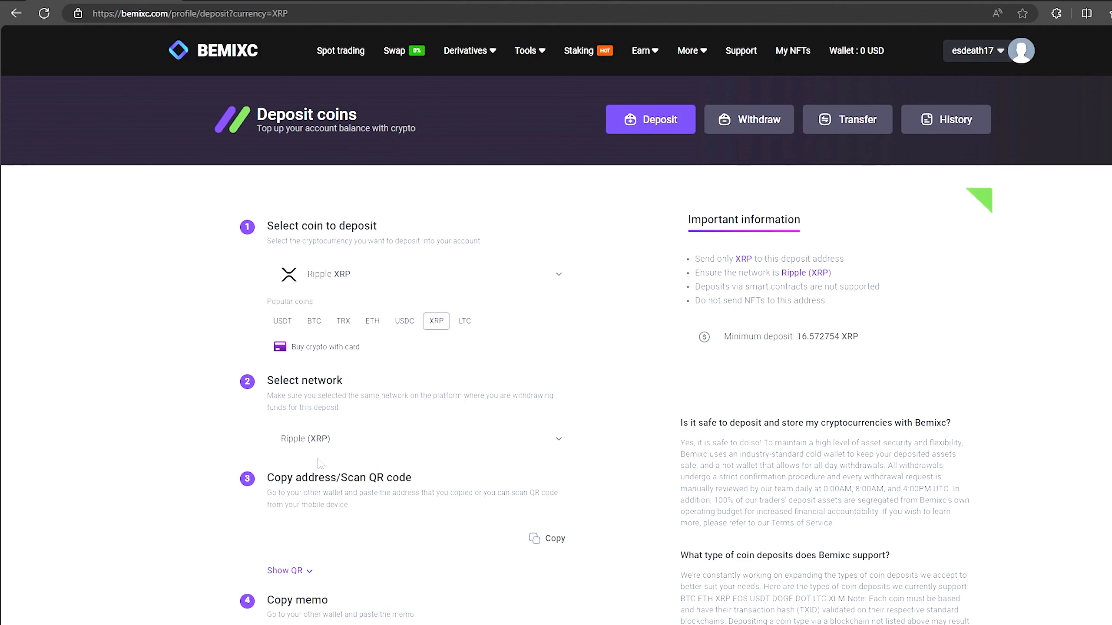
- Copy the XRP deposit address on the Ripple network for a new Binance withdrawal
{"action": "left_click", "coordinate": [548, 538]}
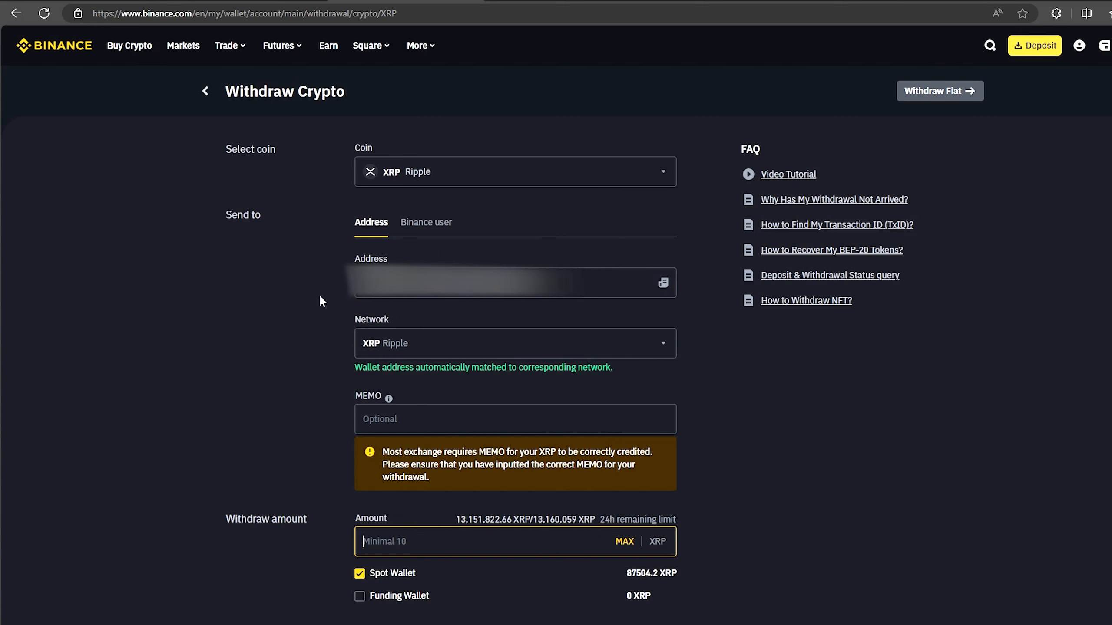
{"action": "mouse_move", "coordinate": [828, 4]}
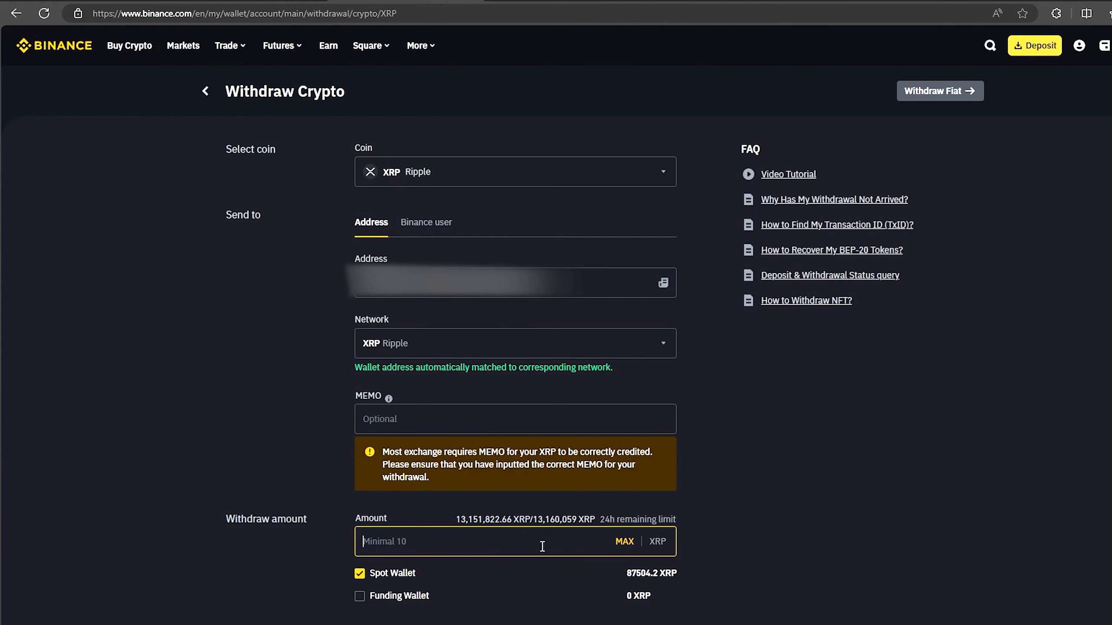
- Enter 82363.36 XRP as the Binance withdrawal amount to the BEMIXC address
{"action": "type", "text": "82363.36"}
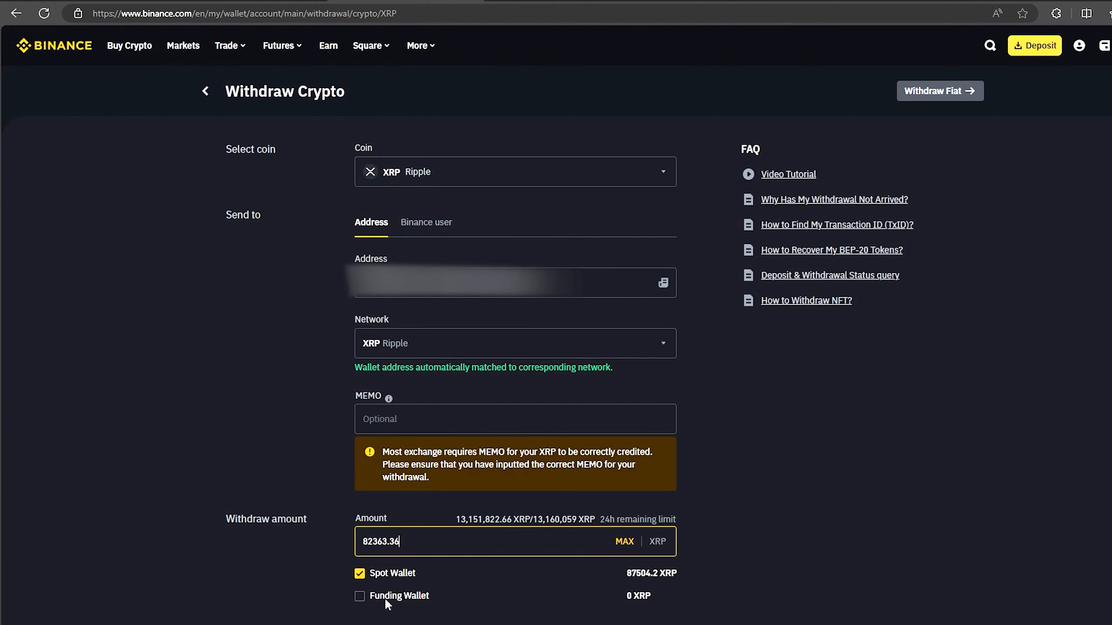
{"action": "mouse_move", "coordinate": [499, 566]}
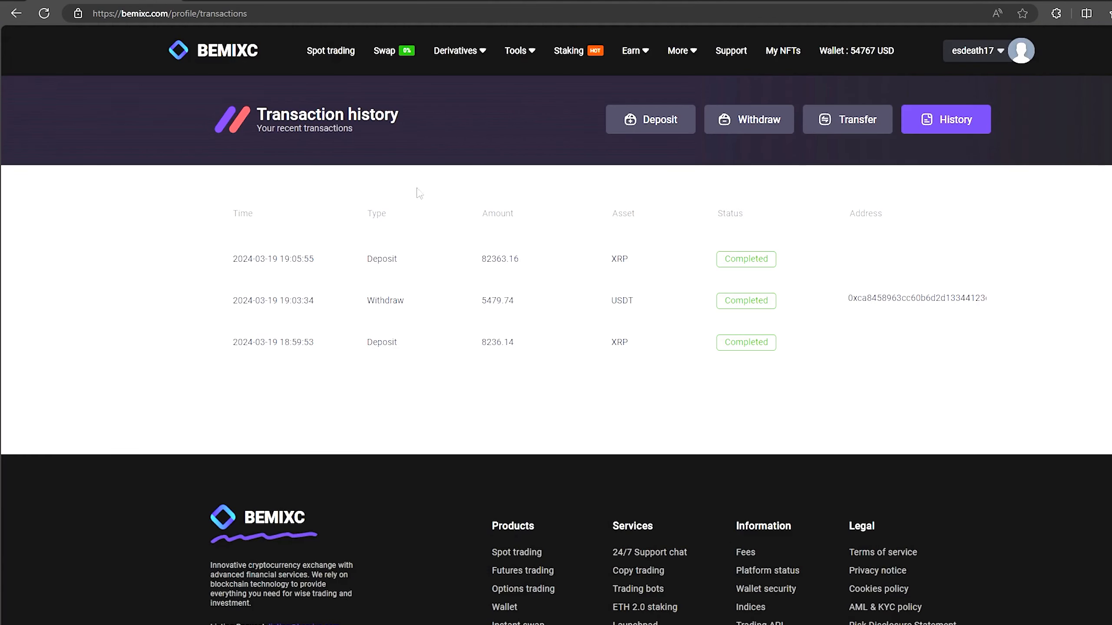
{"action": "mouse_move", "coordinate": [180, 264]}
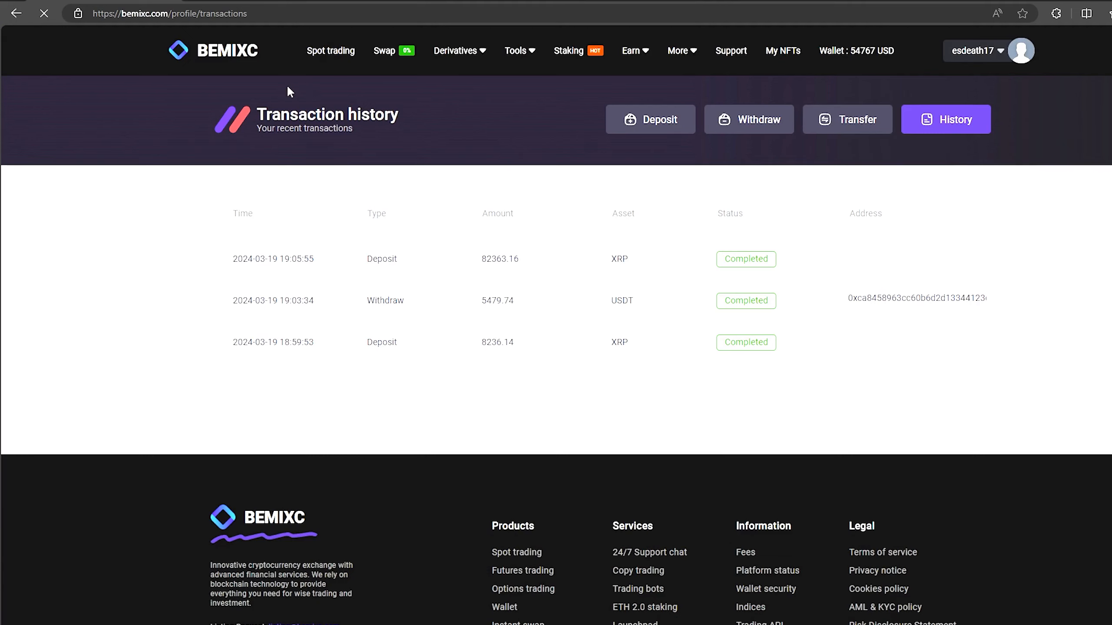
{"action": "mouse_move", "coordinate": [323, 158]}
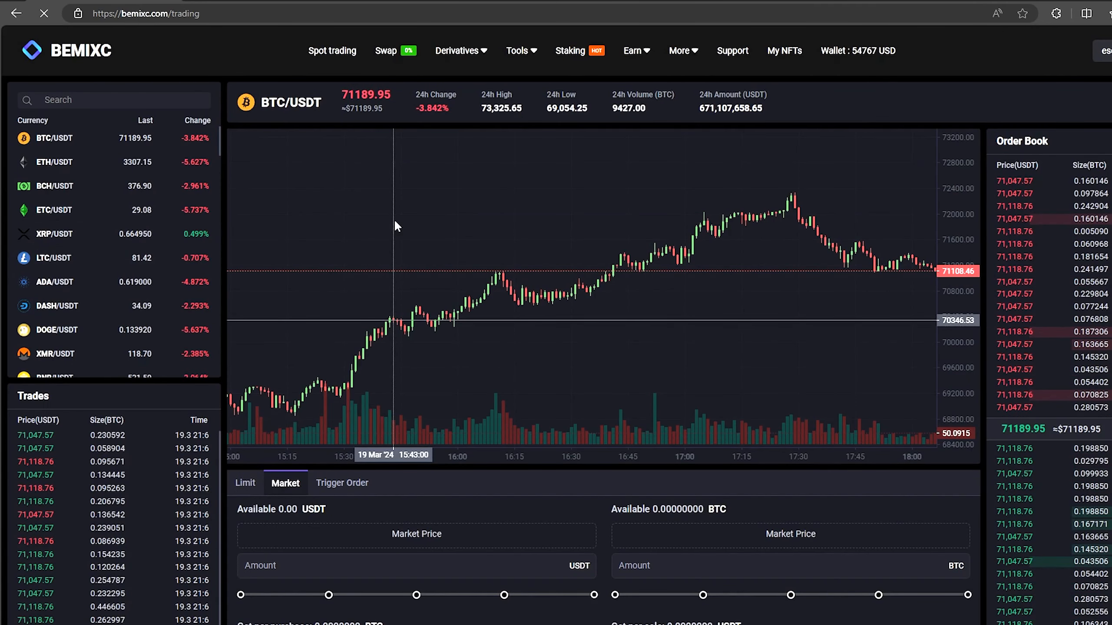
- On the XRP/USDT market, sell all 82363.16 XRP for 54742.67 USDT and view the wallet overview
{"action": "left_click", "coordinate": [54, 233]}
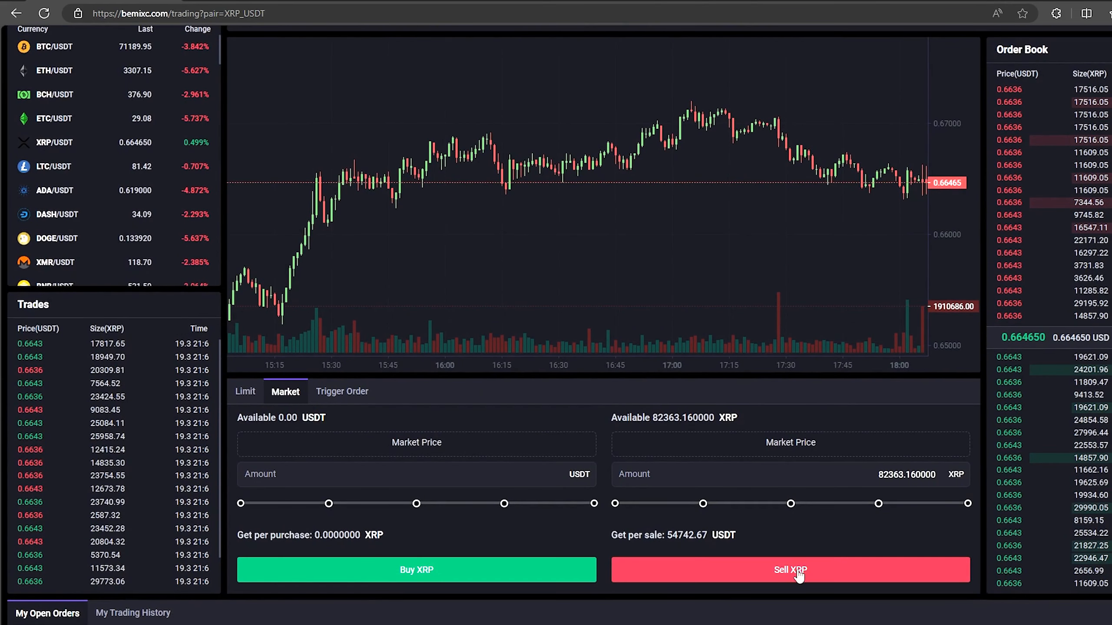
{"action": "left_click", "coordinate": [790, 570]}
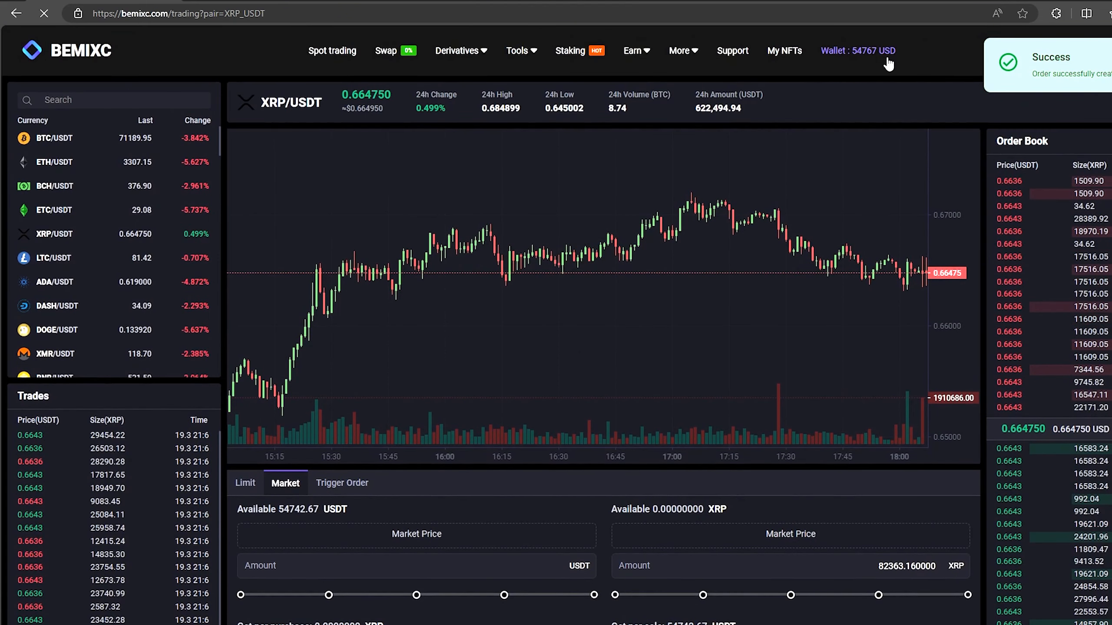
{"action": "left_click", "coordinate": [858, 50]}
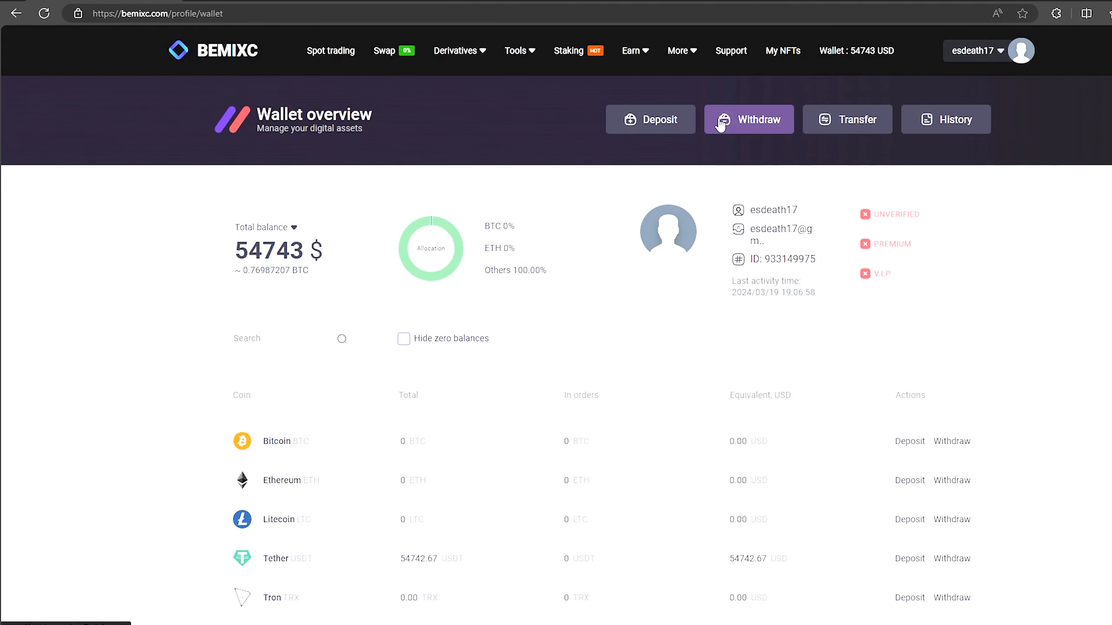
- Withdraw the full 54742.67 USDT, pending as 54741.67 USDT after the 1 USDT fee
{"action": "left_click", "coordinate": [748, 119]}
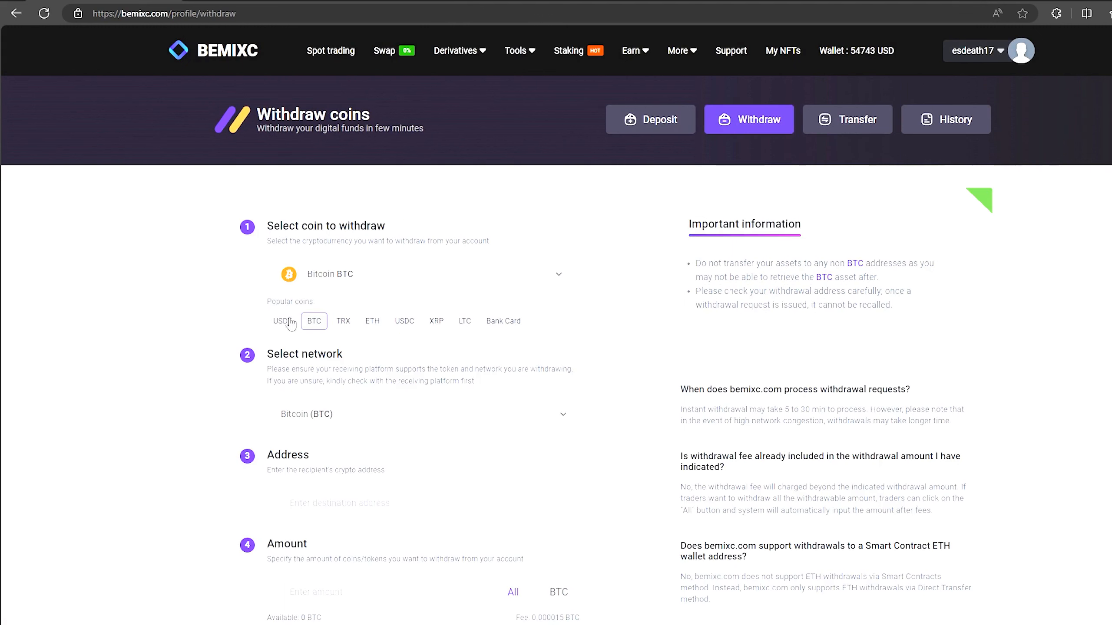
{"action": "left_click", "coordinate": [281, 321]}
{"action": "type", "text": "54742.67"}
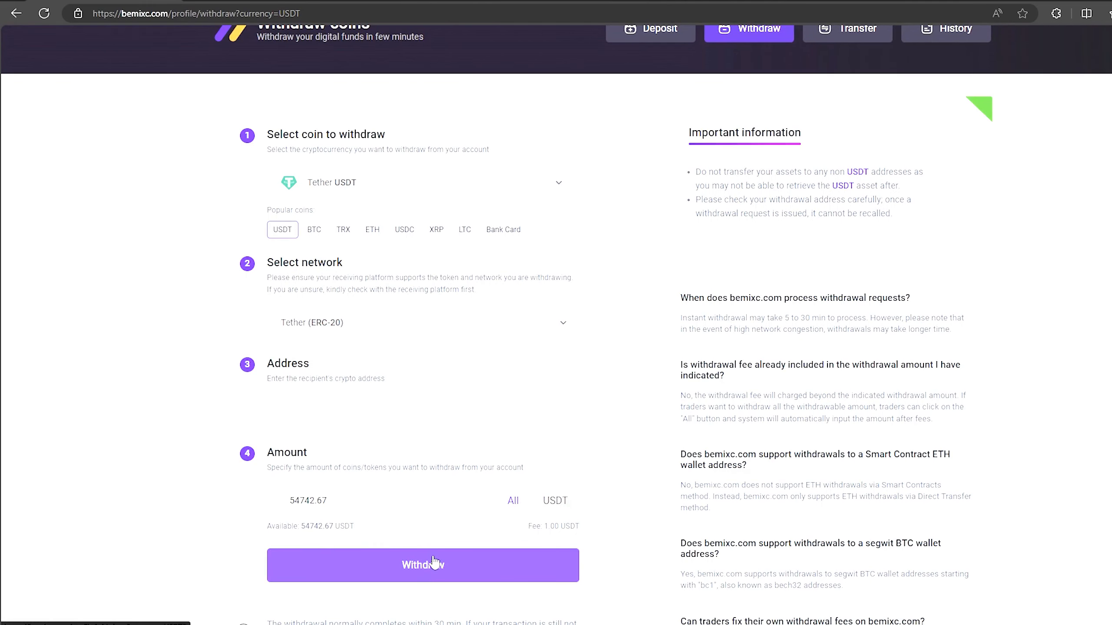
{"action": "left_click", "coordinate": [422, 566]}
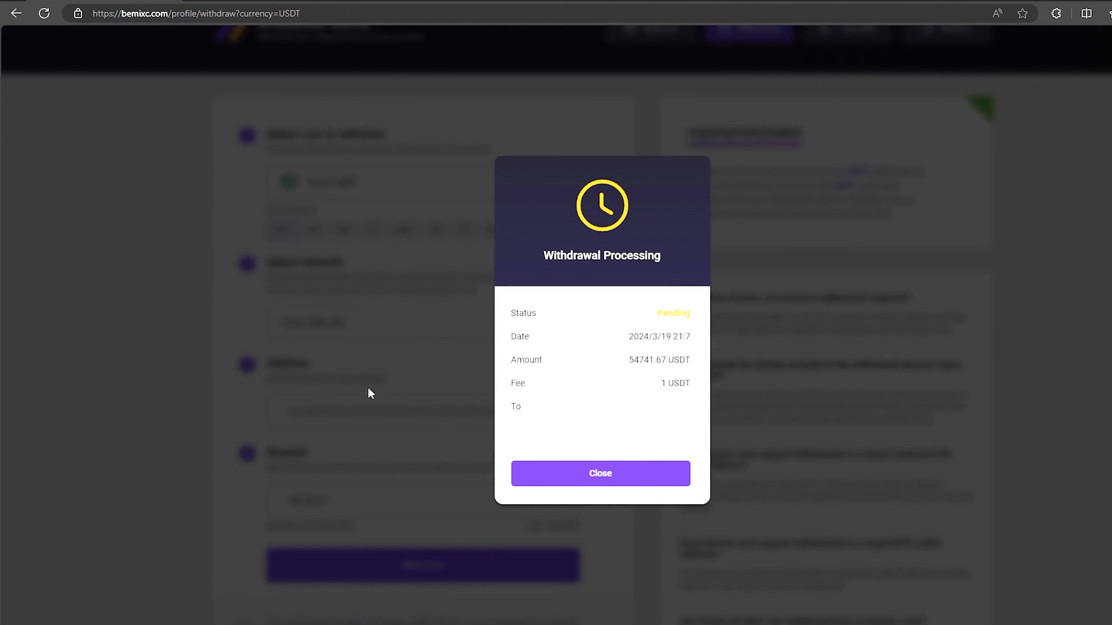